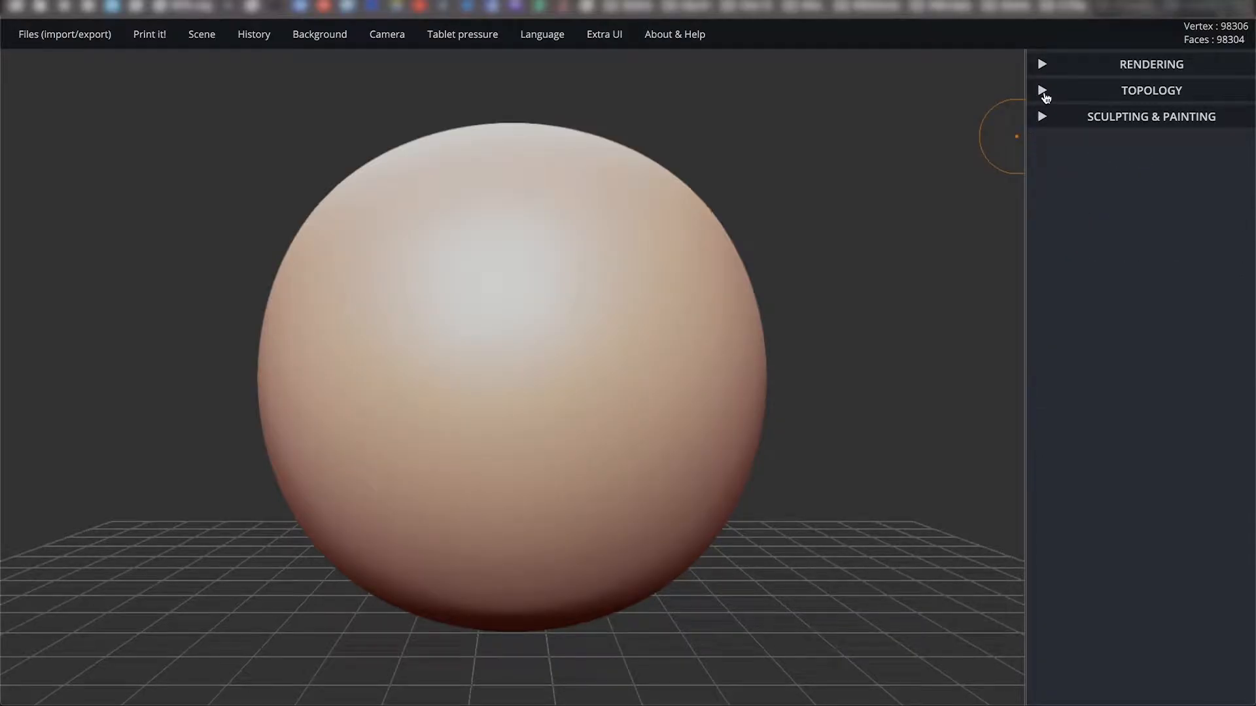
Expand the Sculpting & Painting panel in the right sidebar.
{"action": "left_click", "coordinate": [1041, 90]}
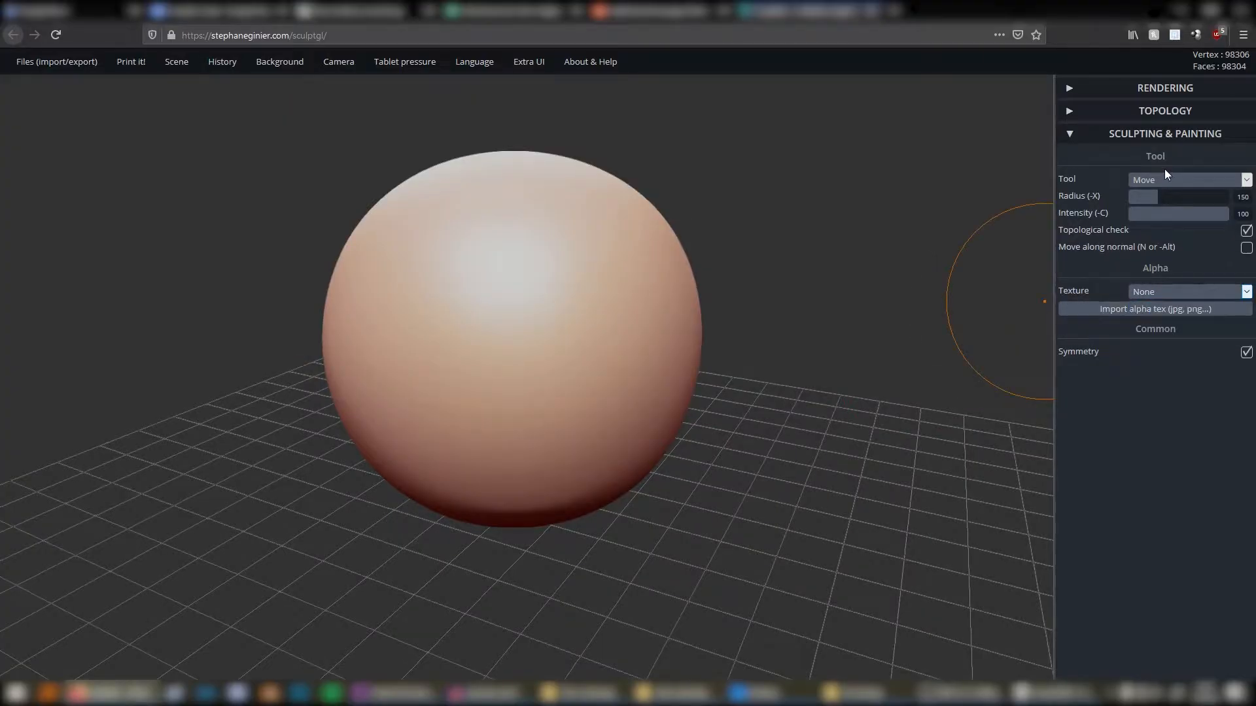
Switch the sculpting tool to Drag for pulling lobes out of the sphere.
{"action": "left_click", "coordinate": [1188, 179]}
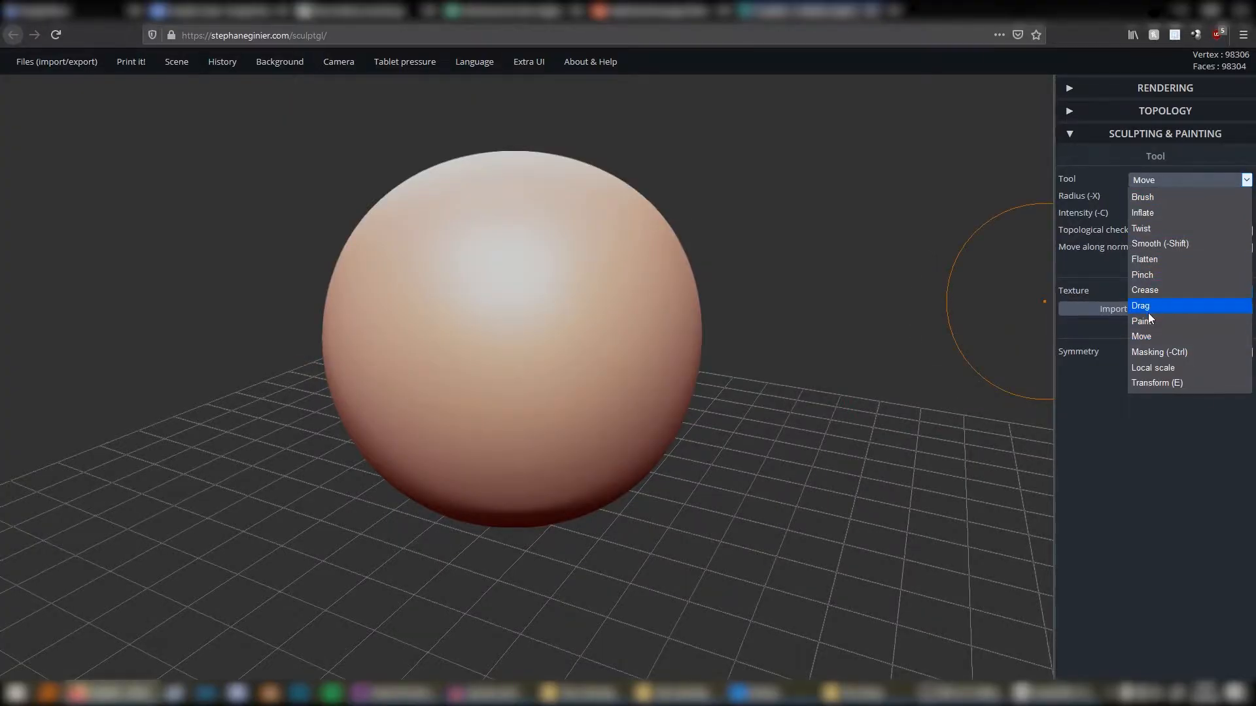
{"action": "left_click", "coordinate": [1141, 304]}
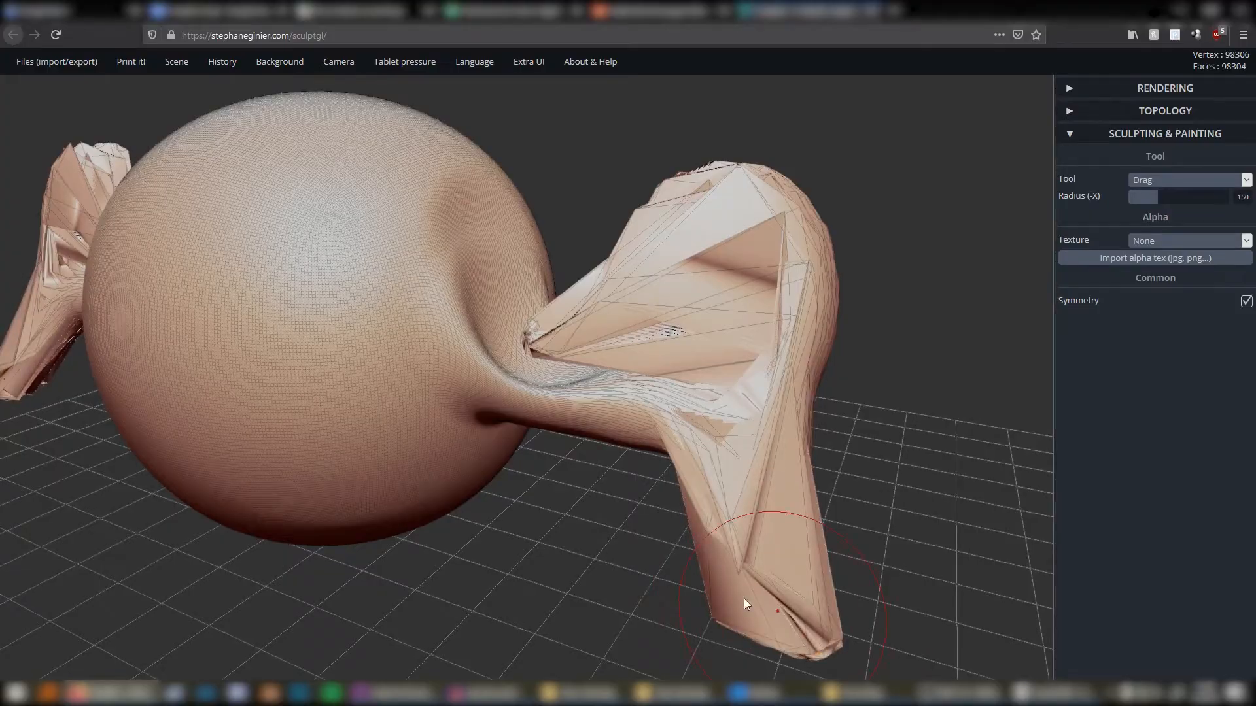
{"action": "left_click_drag", "start_coordinate": [745, 604], "coordinate": [502, 466]}
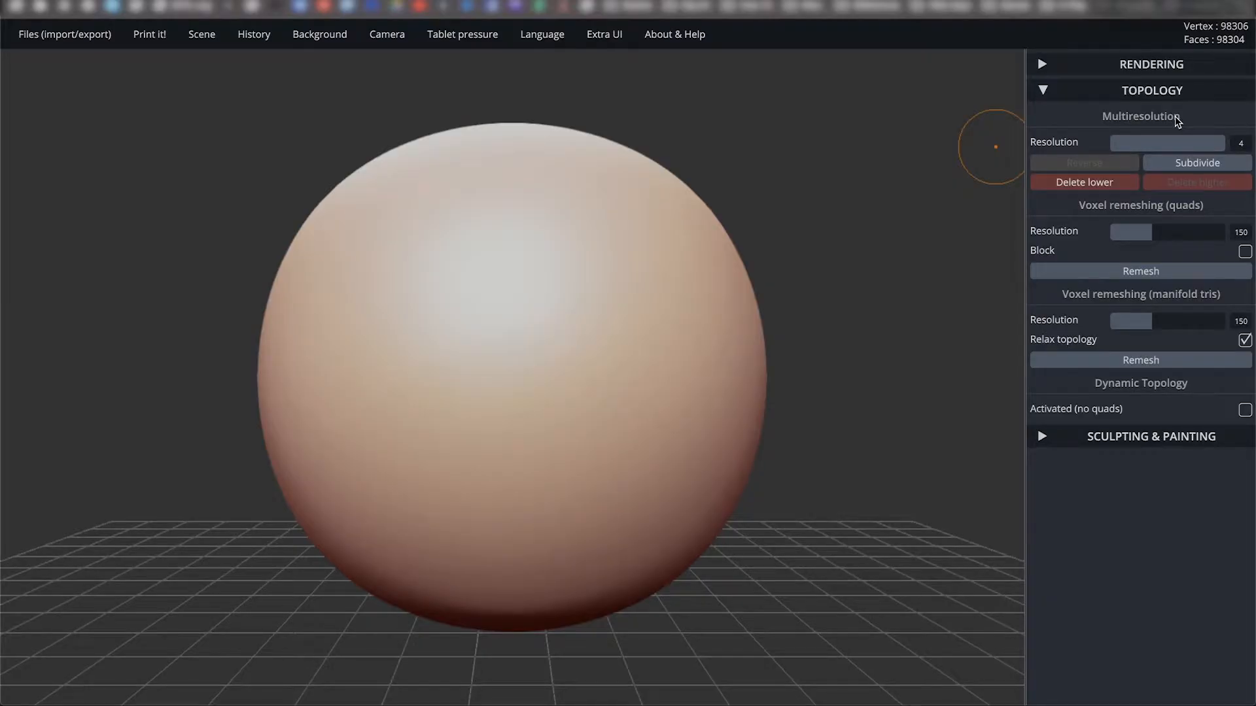
{"action": "mouse_move", "coordinate": [1112, 131]}
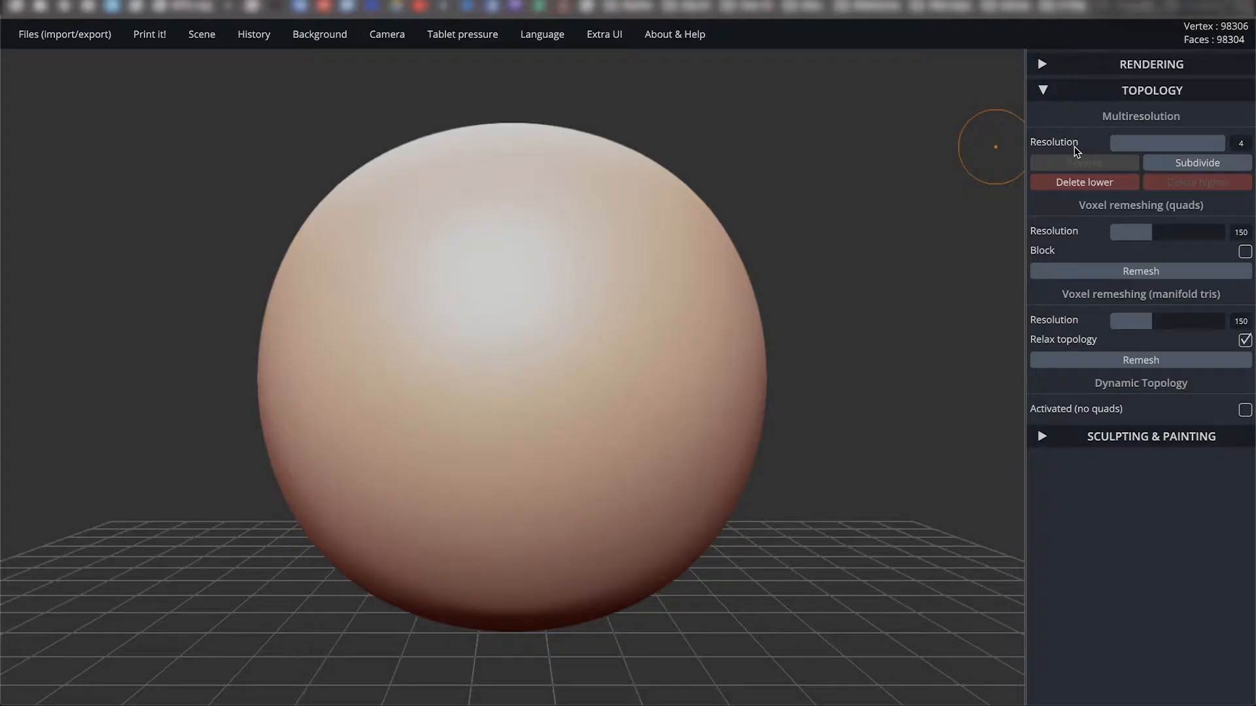
{"action": "mouse_move", "coordinate": [1101, 150]}
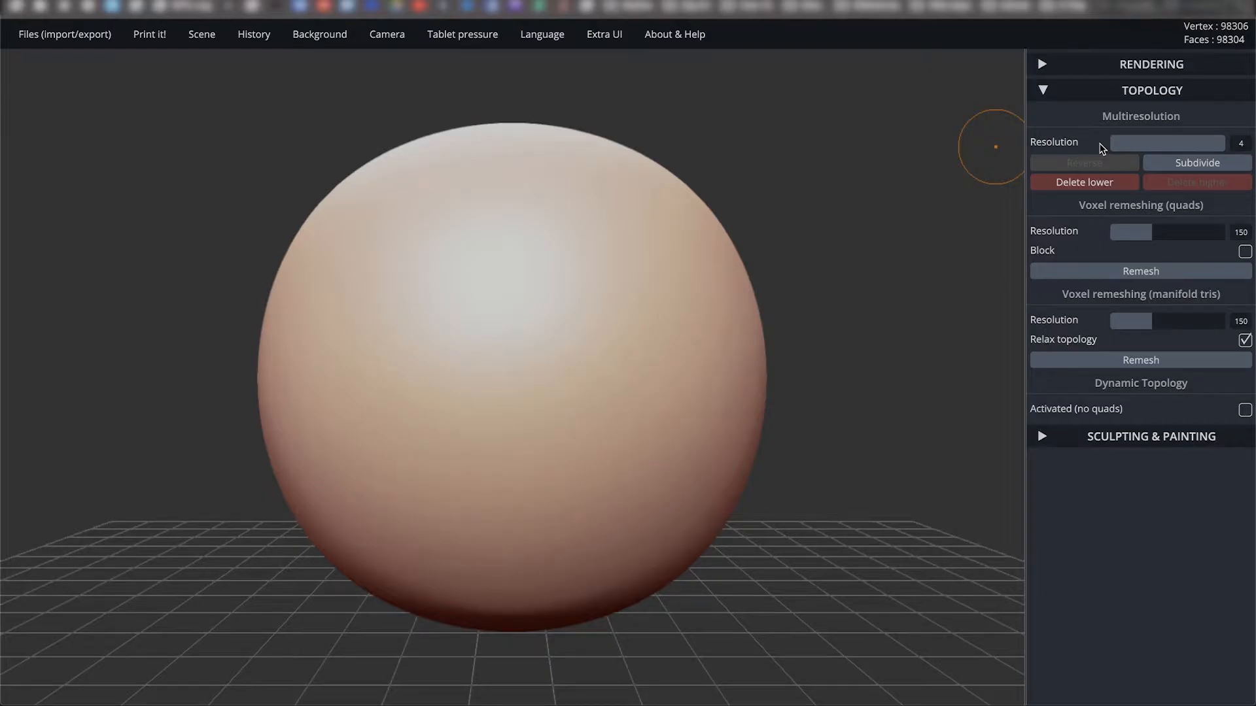
{"action": "mouse_move", "coordinate": [1100, 140]}
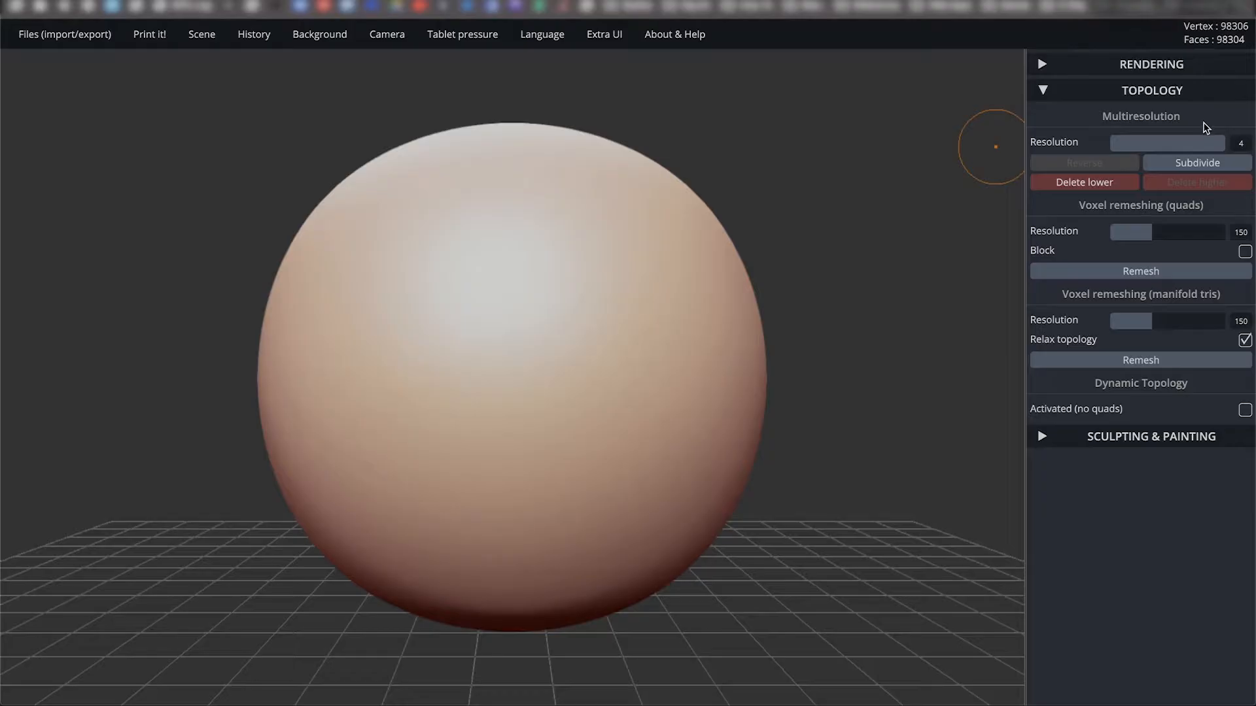
Step the sphere through resolution levels 2, 3 and 4, ending at the finest level 4.
{"action": "left_click_drag", "start_coordinate": [1178, 143], "coordinate": [1129, 143]}
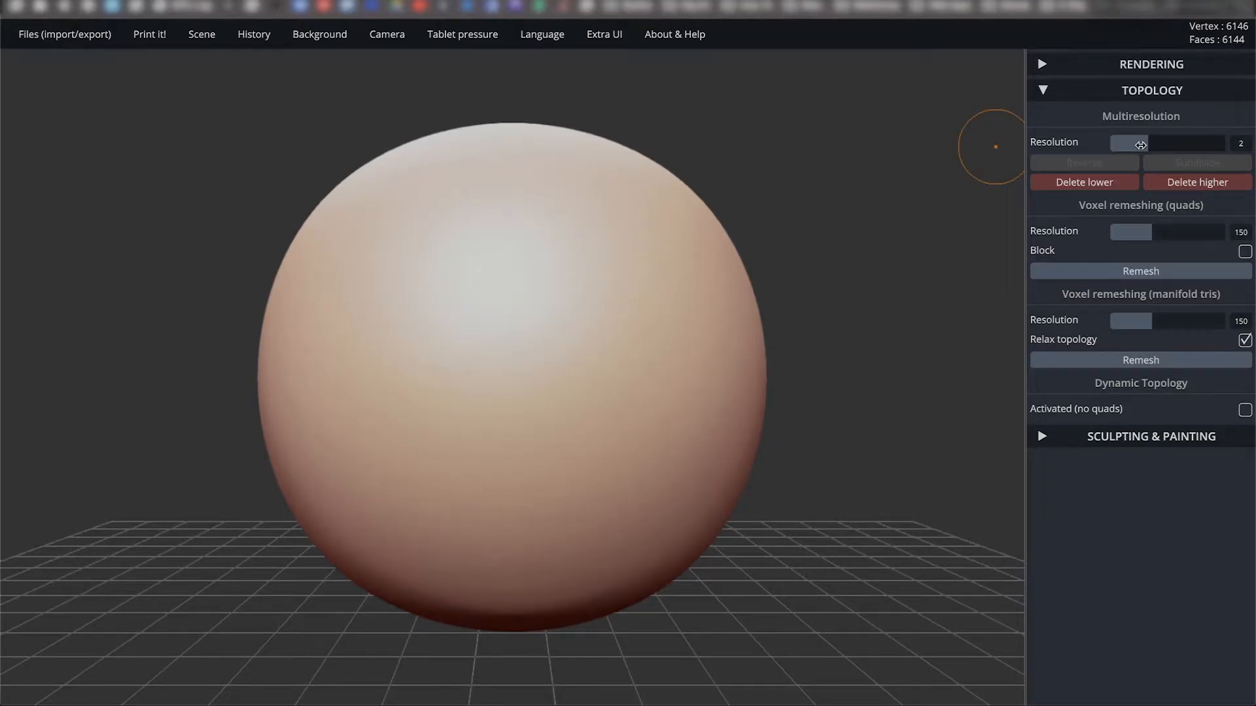
{"action": "left_click", "coordinate": [1196, 162]}
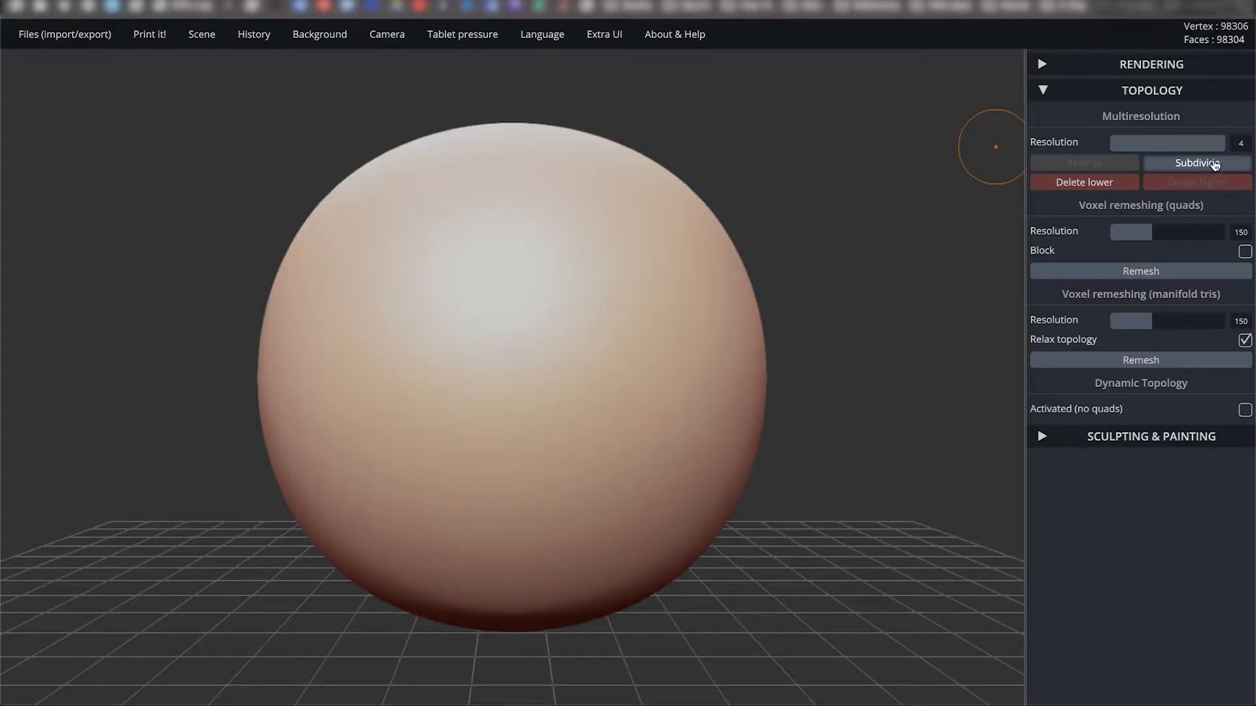
{"action": "left_click", "coordinate": [1196, 163]}
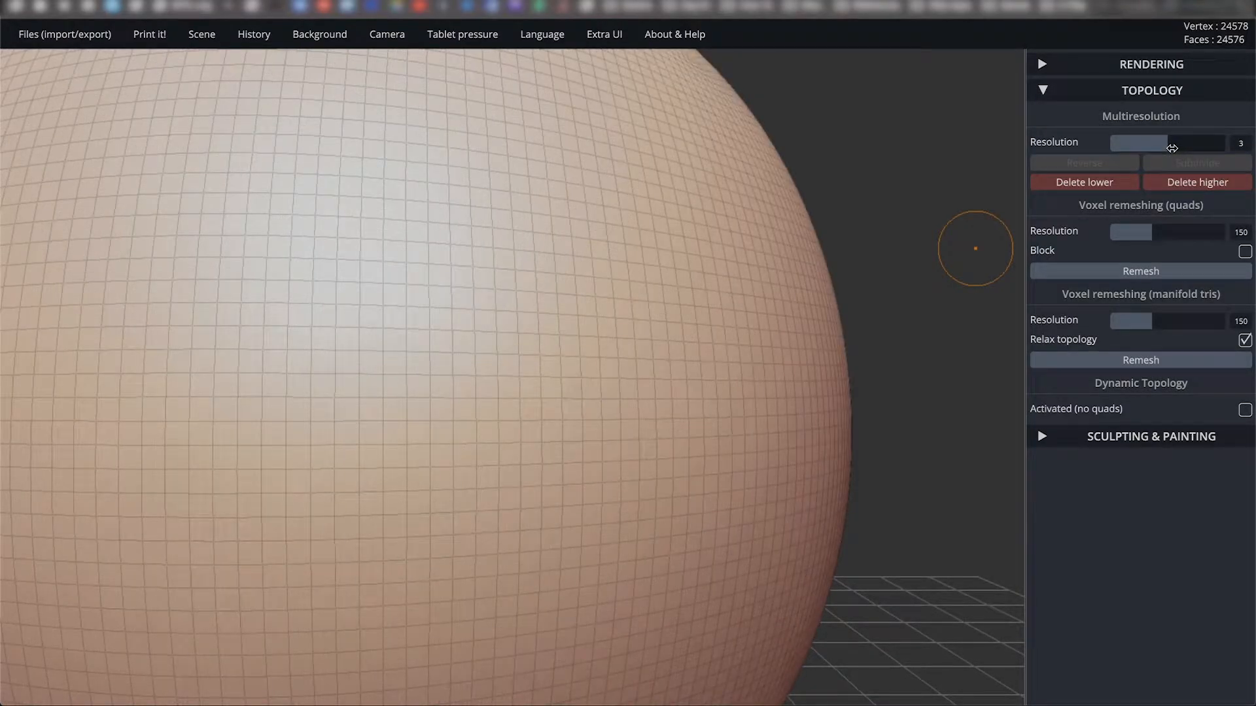
{"action": "left_click", "coordinate": [1197, 163]}
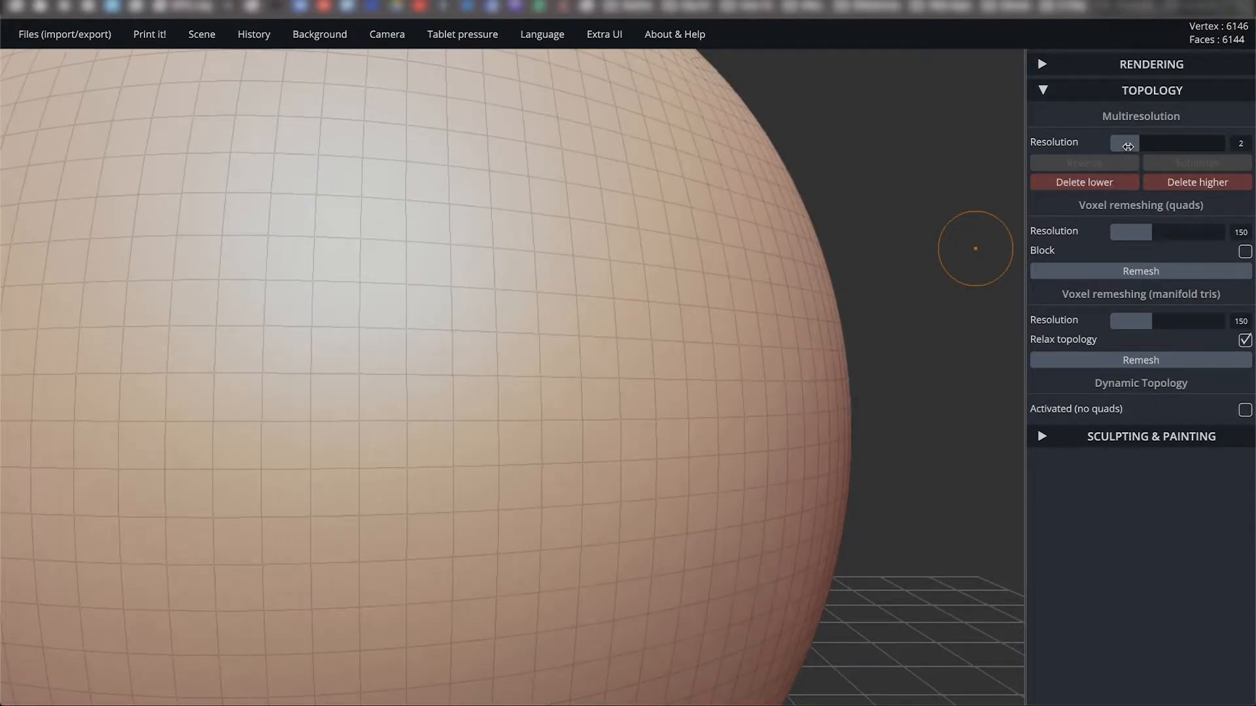
{"action": "left_click", "coordinate": [1182, 142]}
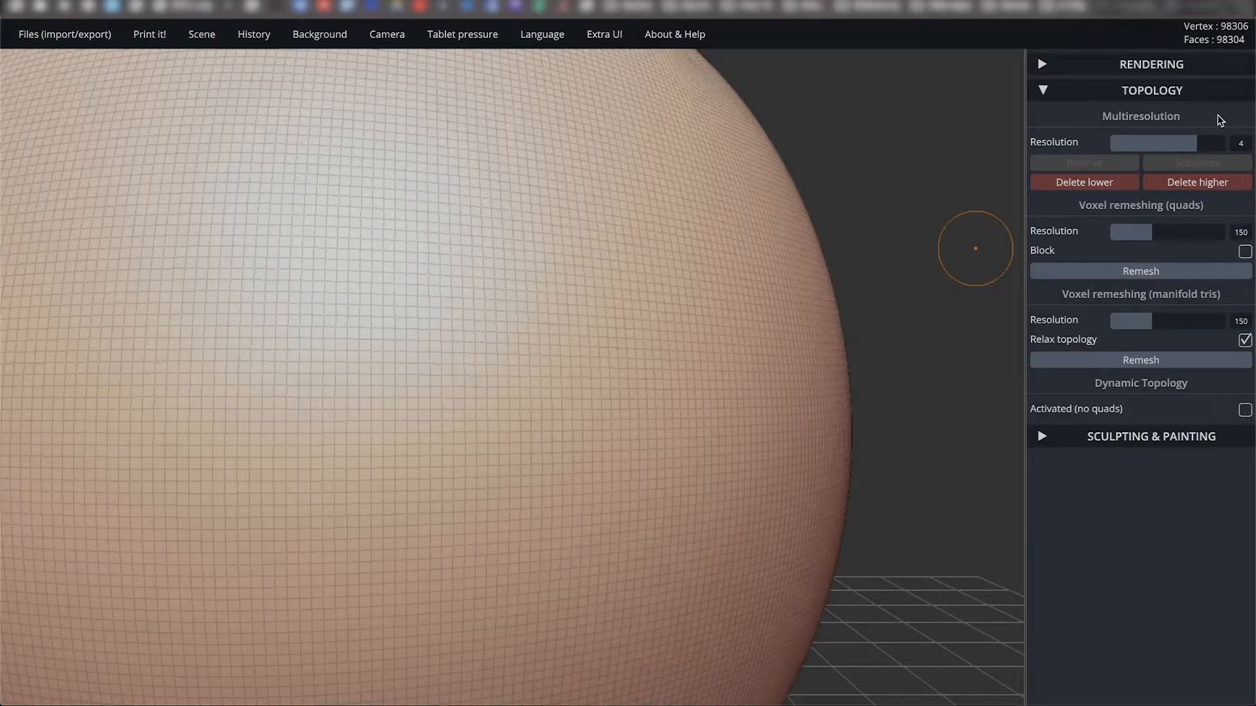
{"action": "mouse_move", "coordinate": [1193, 120]}
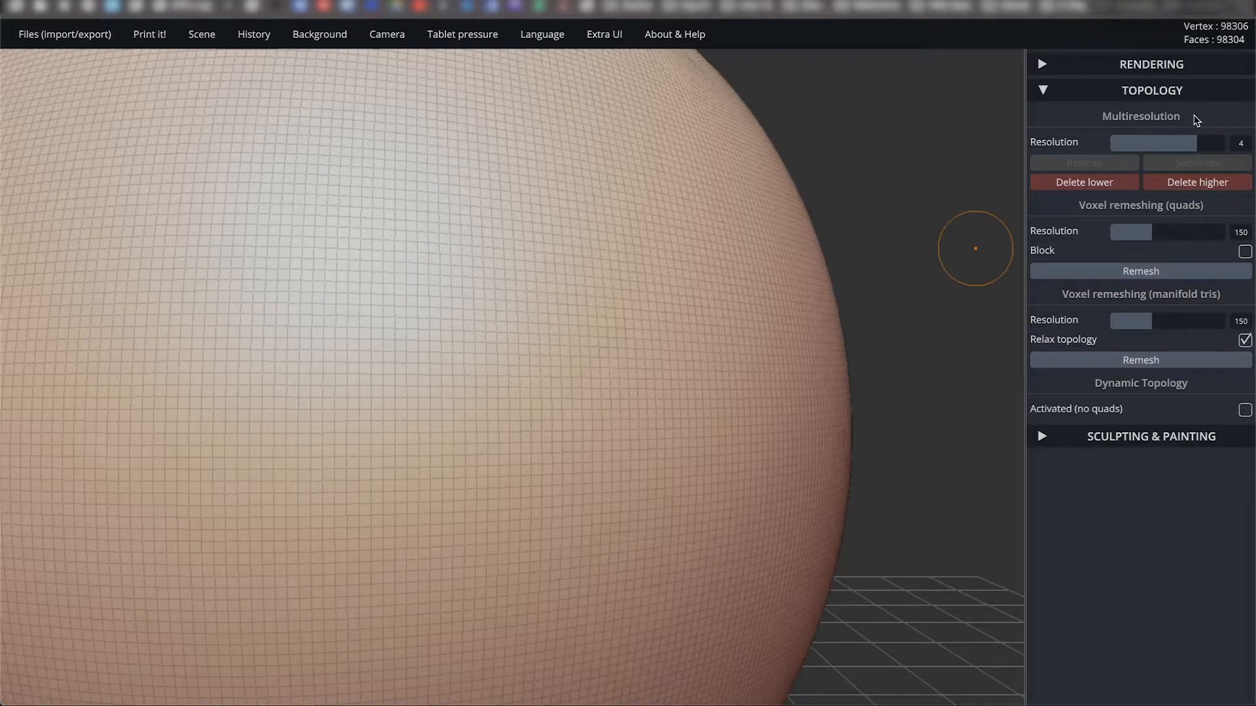
{"action": "mouse_move", "coordinate": [1093, 164]}
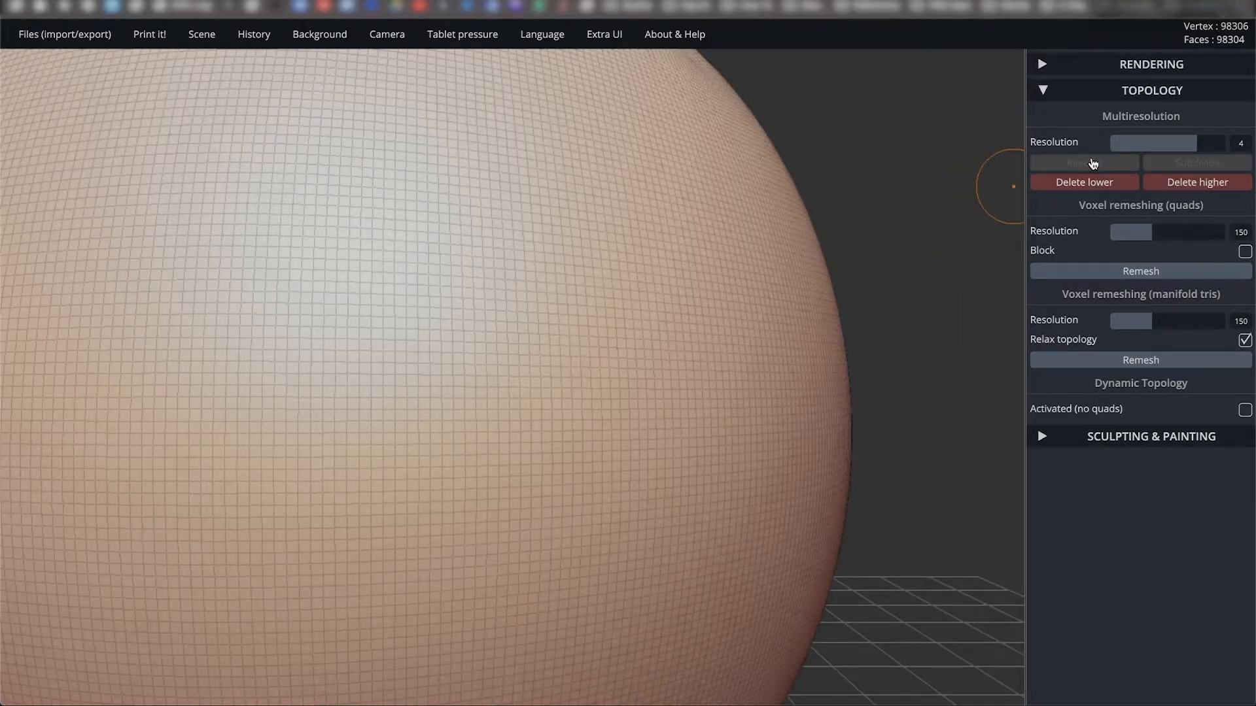
Set Resolution to 3, then delete the lower and higher multiresolution levels.
{"action": "left_click", "coordinate": [1083, 162]}
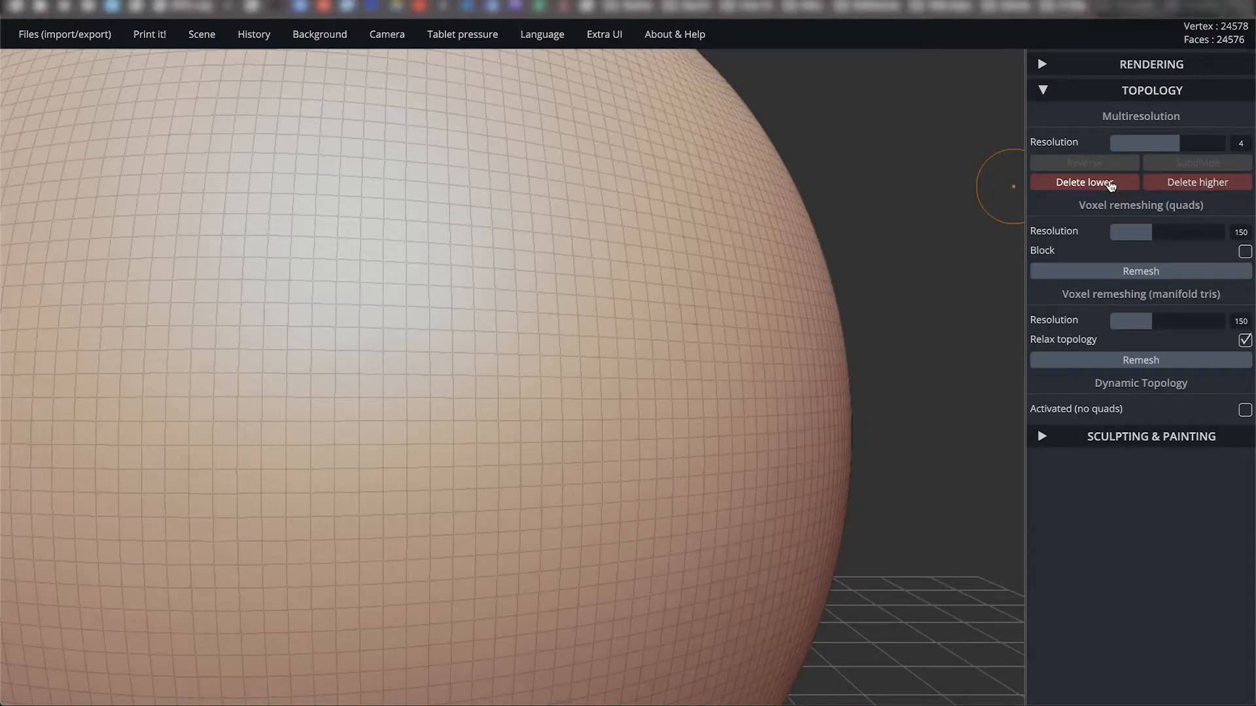
{"action": "left_click", "coordinate": [1084, 181]}
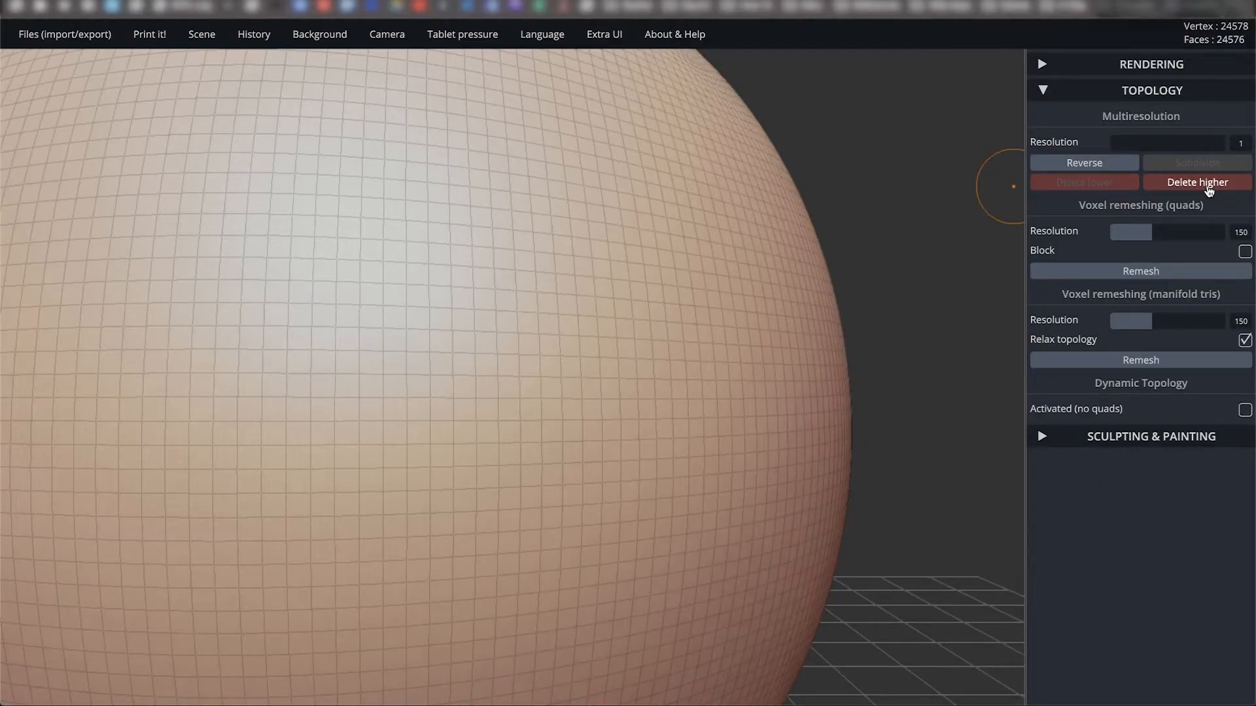
{"action": "left_click", "coordinate": [1196, 182]}
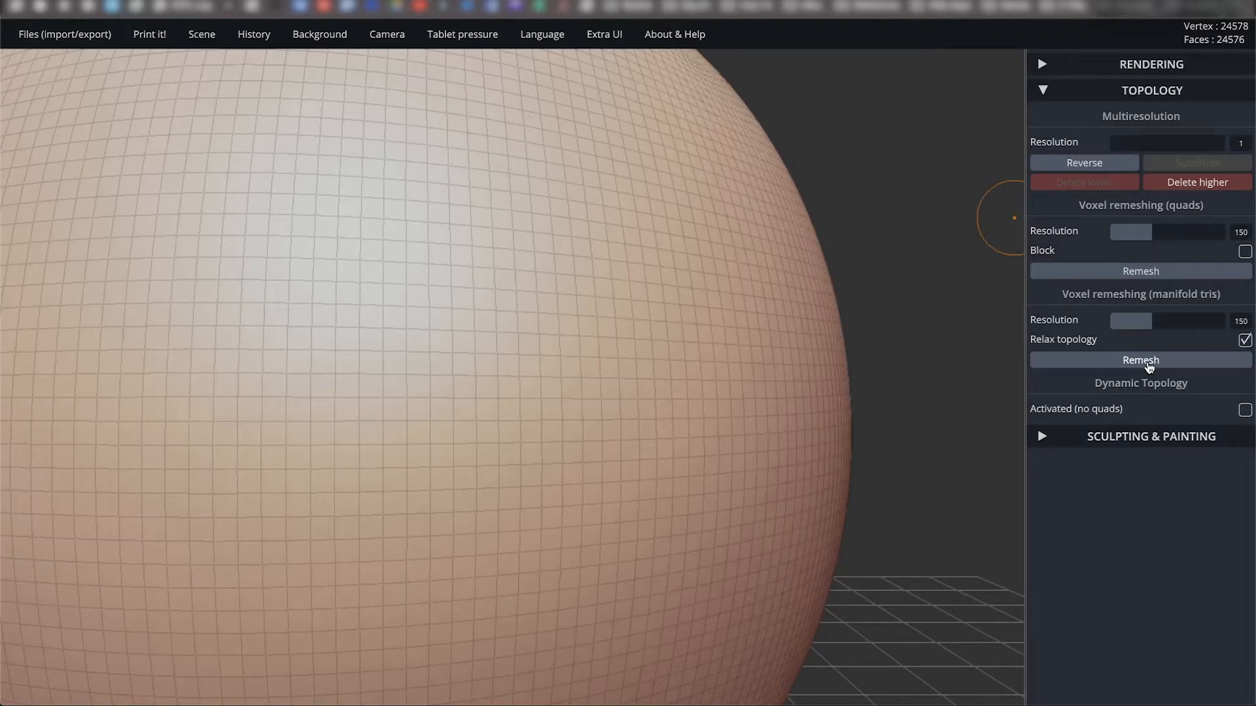
Voxel-remesh the sphere into dense manifold triangles.
{"action": "left_click", "coordinate": [1140, 360]}
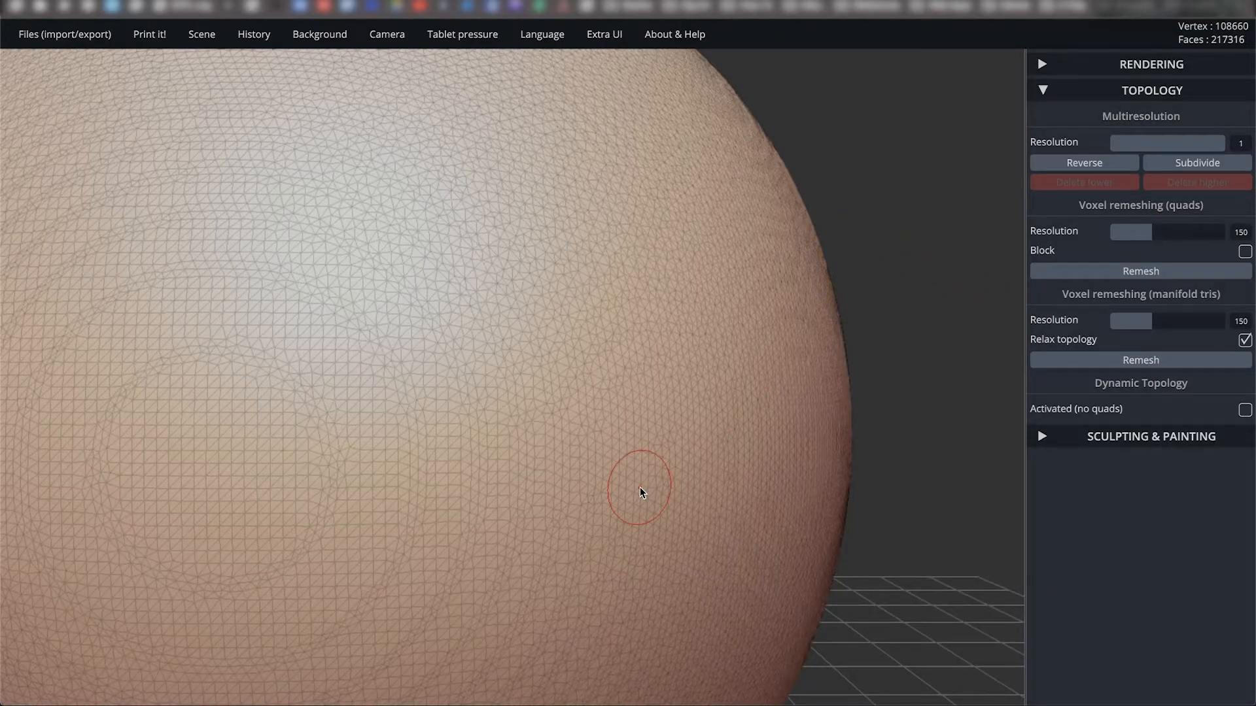
{"action": "mouse_move", "coordinate": [255, 304]}
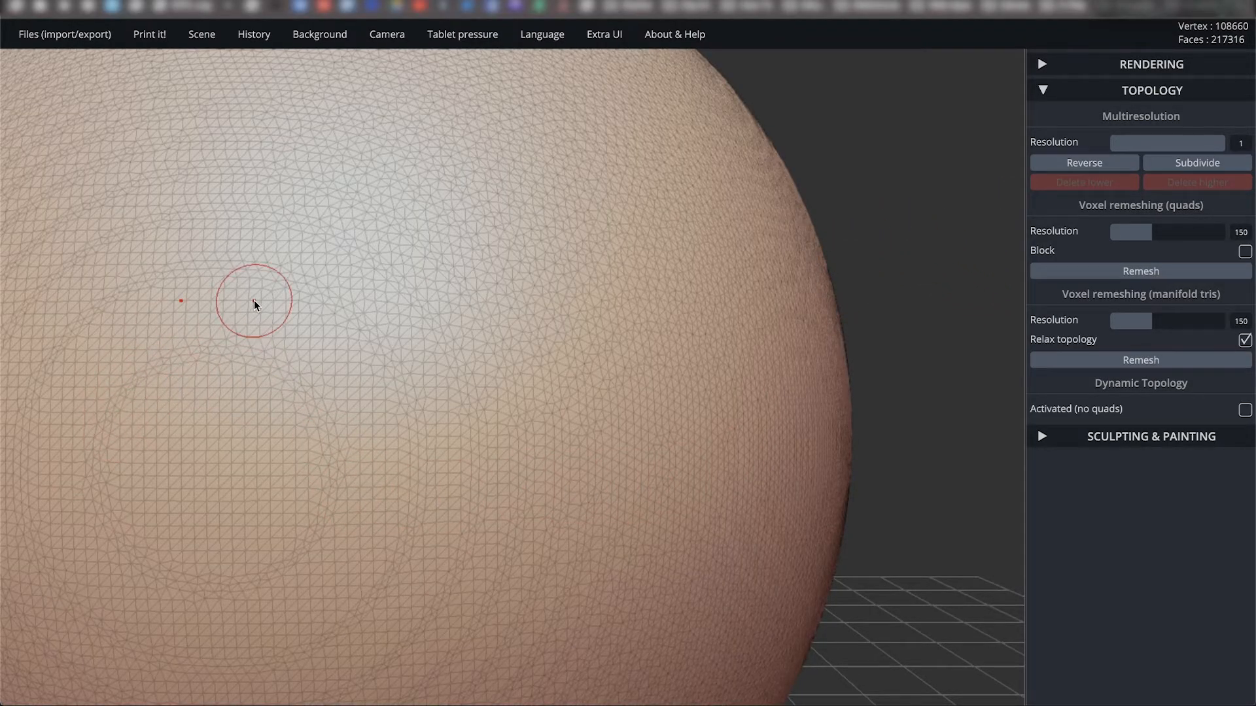
{"action": "mouse_move", "coordinate": [929, 233]}
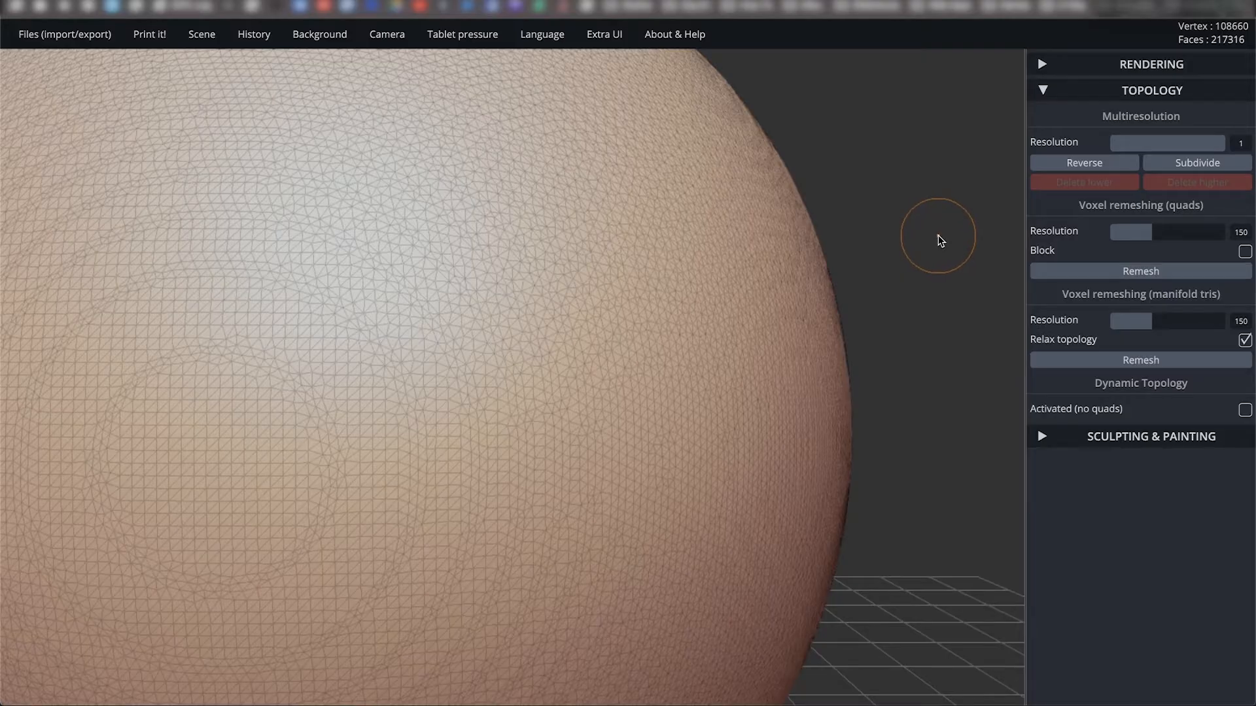
{"action": "mouse_move", "coordinate": [941, 245]}
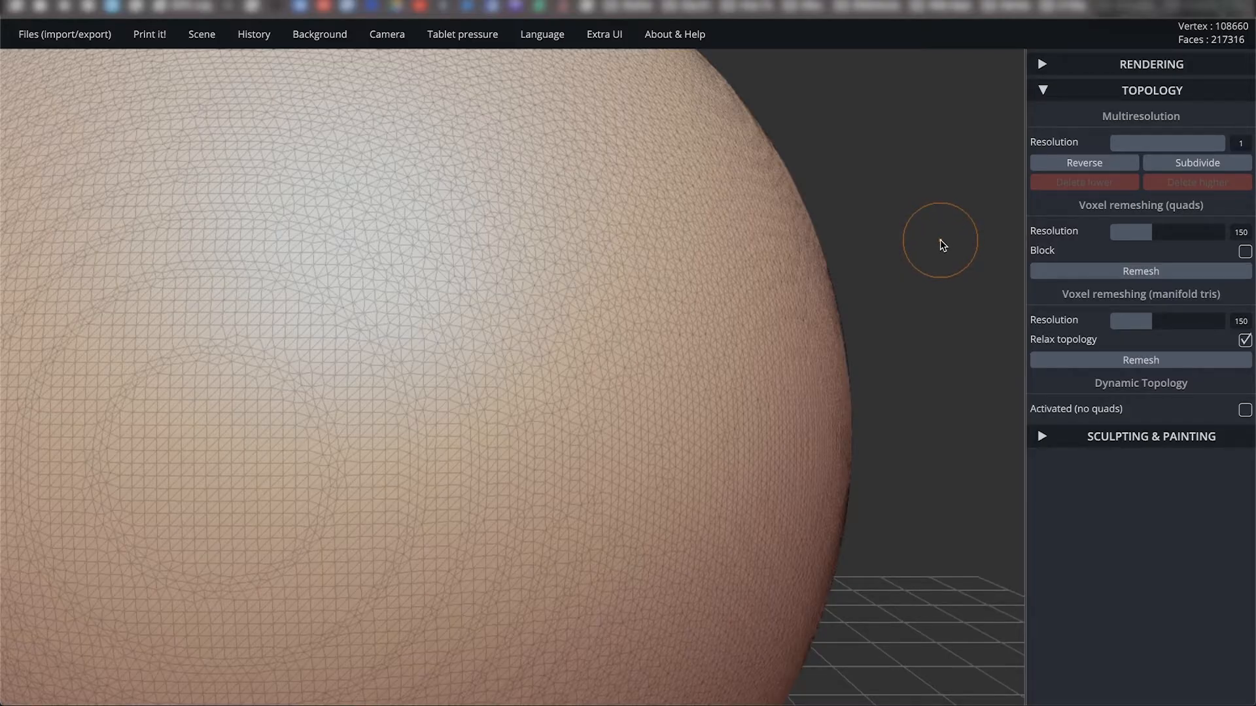
{"action": "mouse_move", "coordinate": [947, 253]}
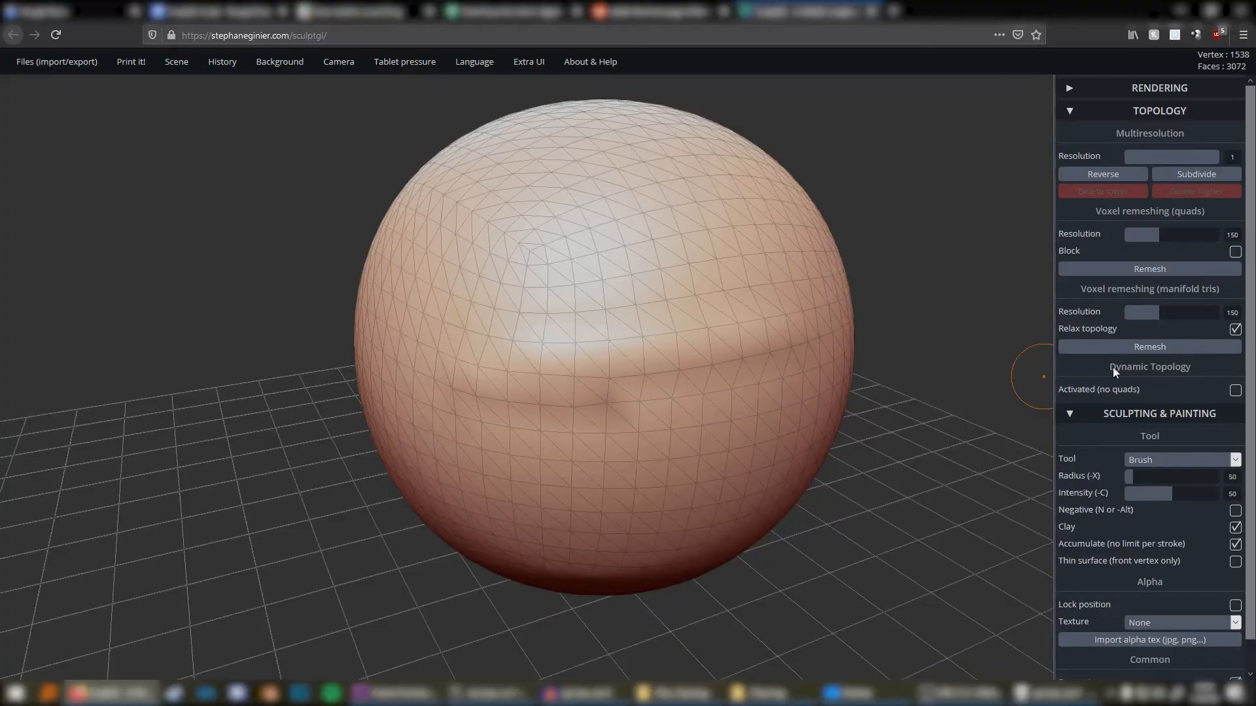
Activate Dynamic Topology for the sphere.
{"action": "left_click", "coordinate": [1236, 390]}
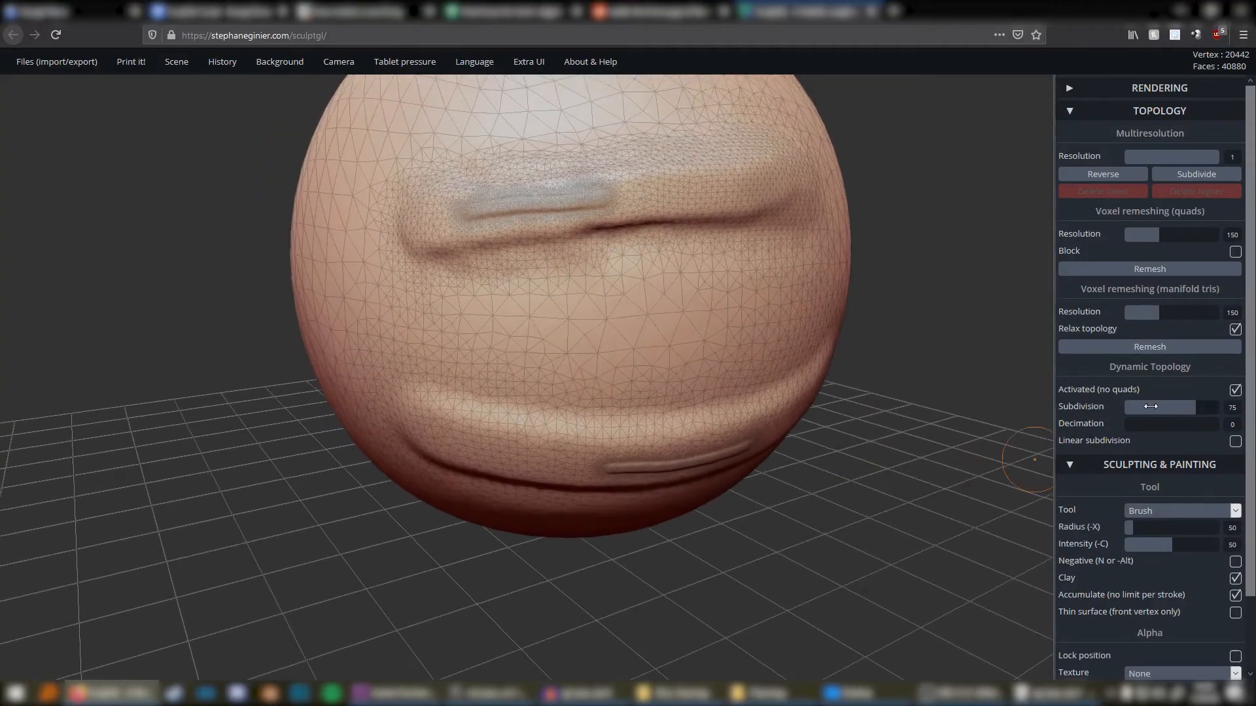
Vary Dynamic Topology Subdivision through 48, maximum, 77 and 21, leaving it at 17.
{"action": "left_click_drag", "start_coordinate": [1172, 407], "coordinate": [1148, 407]}
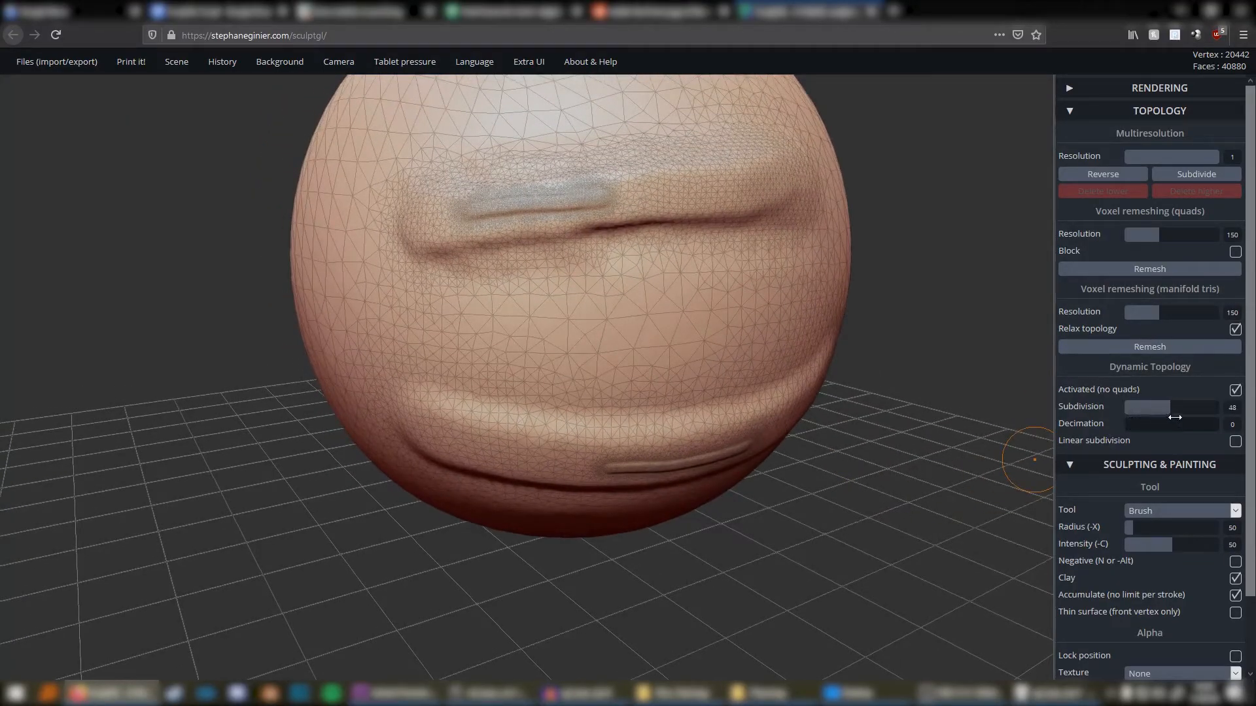
{"action": "left_click_drag", "start_coordinate": [1145, 408], "coordinate": [1193, 408]}
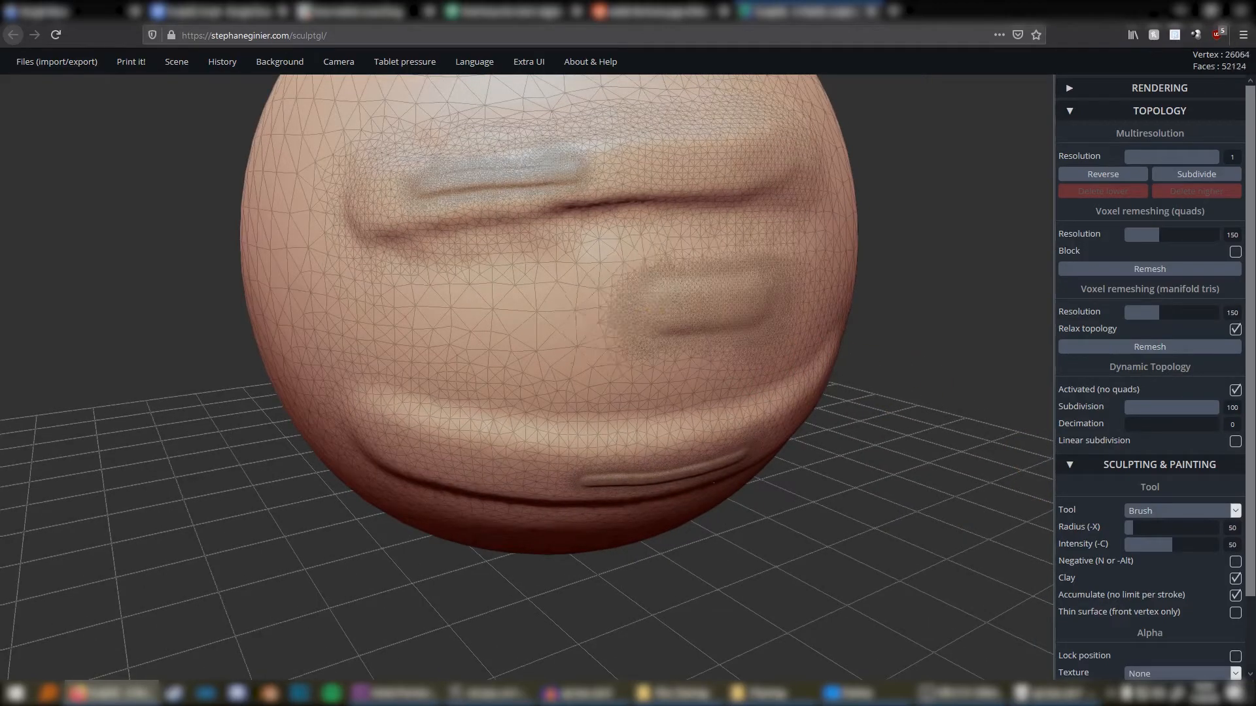
{"action": "left_click_drag", "start_coordinate": [1193, 407], "coordinate": [1185, 407]}
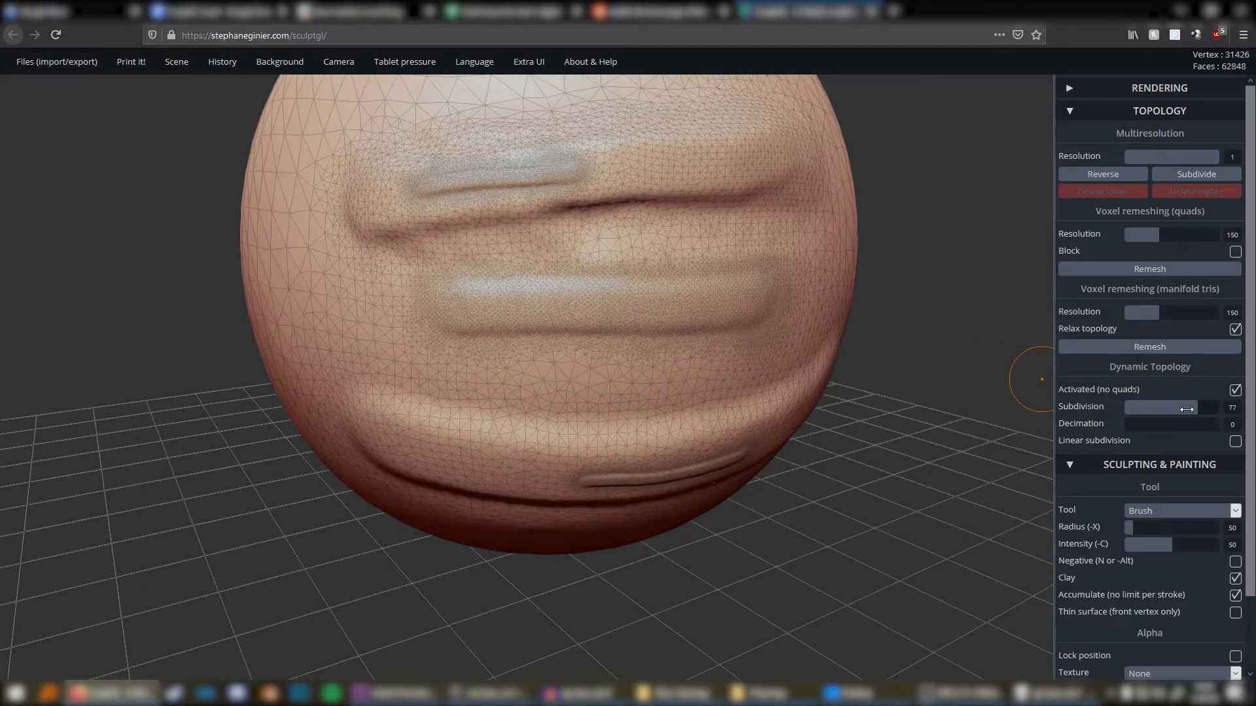
{"action": "left_click_drag", "start_coordinate": [1186, 408], "coordinate": [1133, 408]}
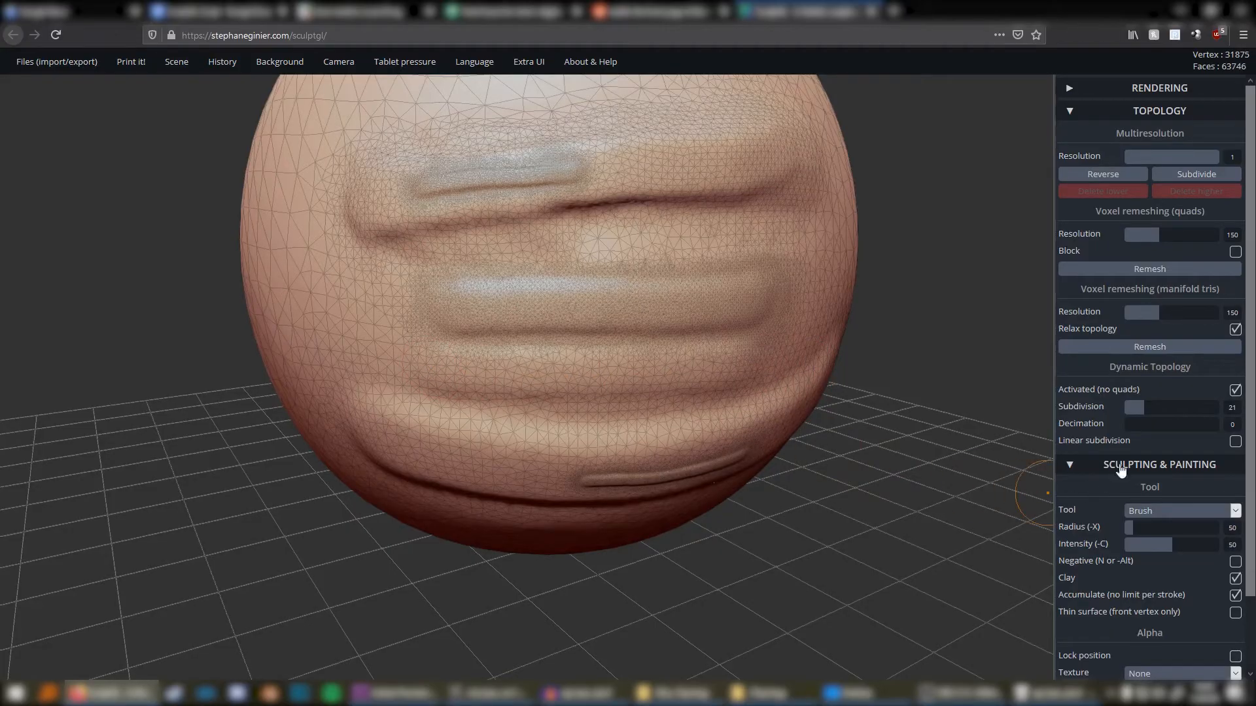
{"action": "left_click_drag", "start_coordinate": [1146, 405], "coordinate": [1132, 406]}
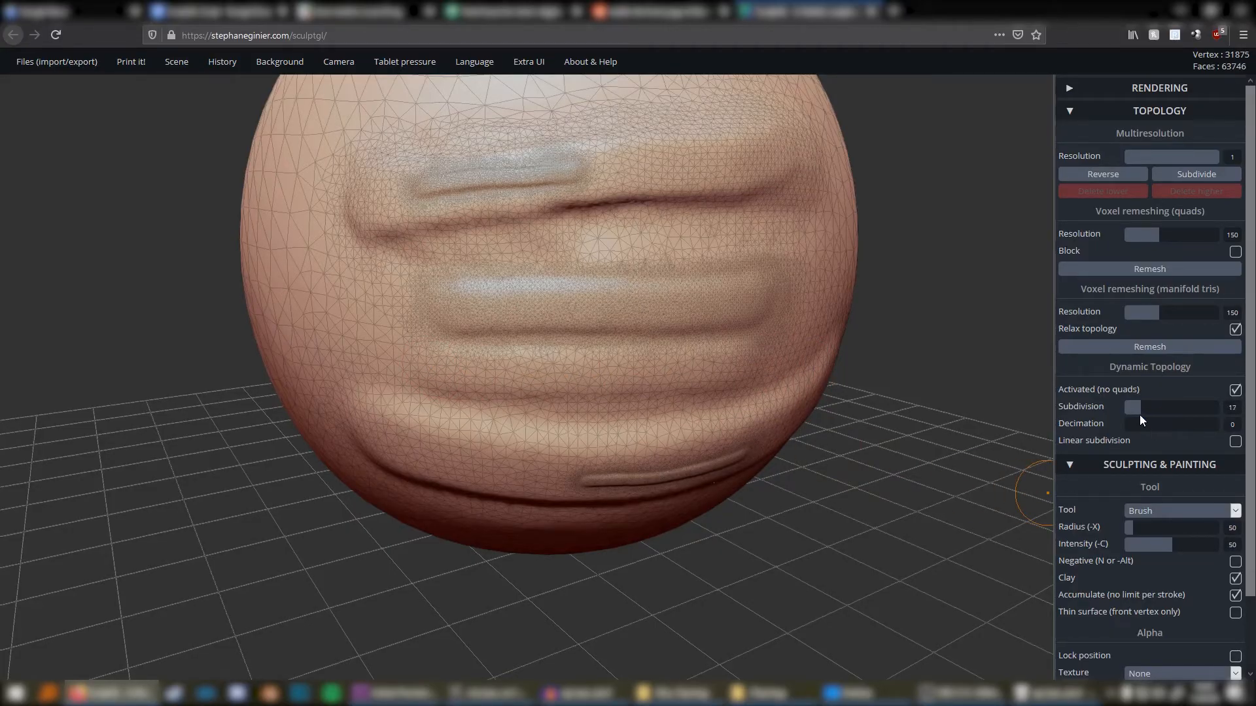